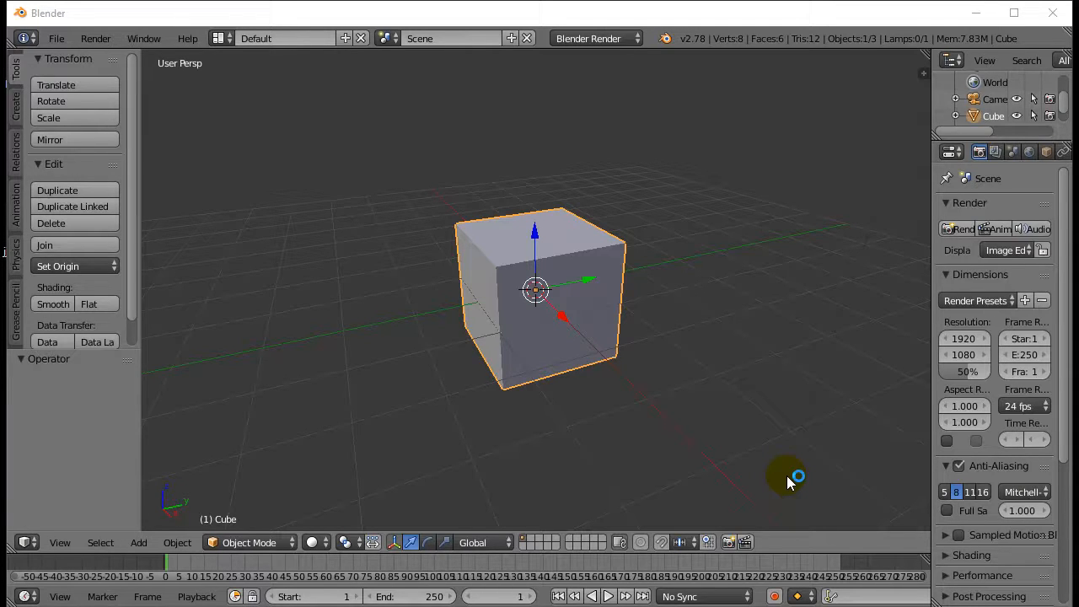
mouse_move(789, 482)
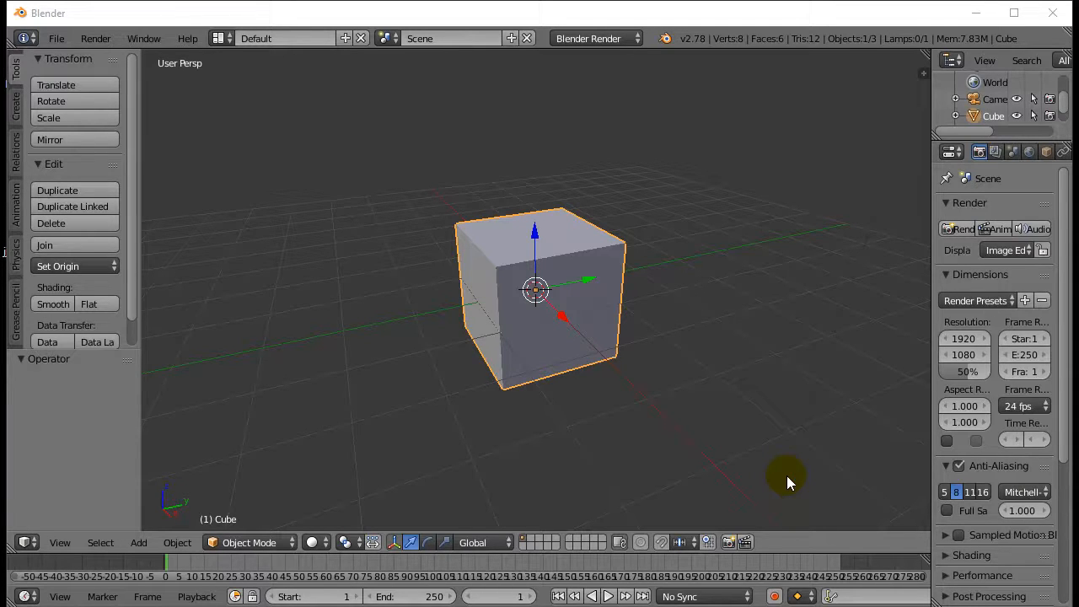
mouse_move(628, 435)
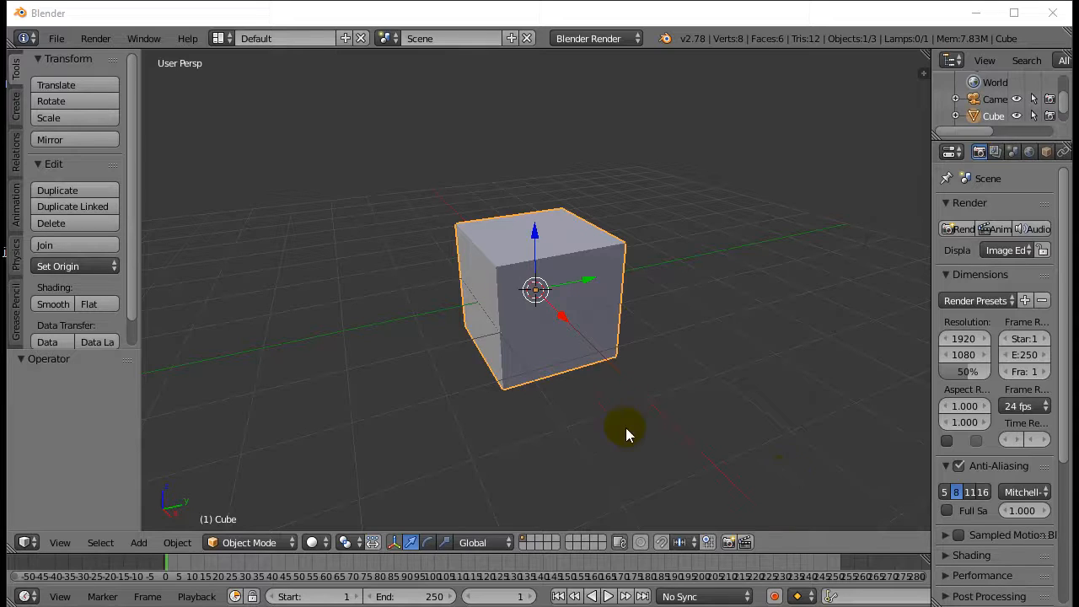
mouse_move(587, 315)
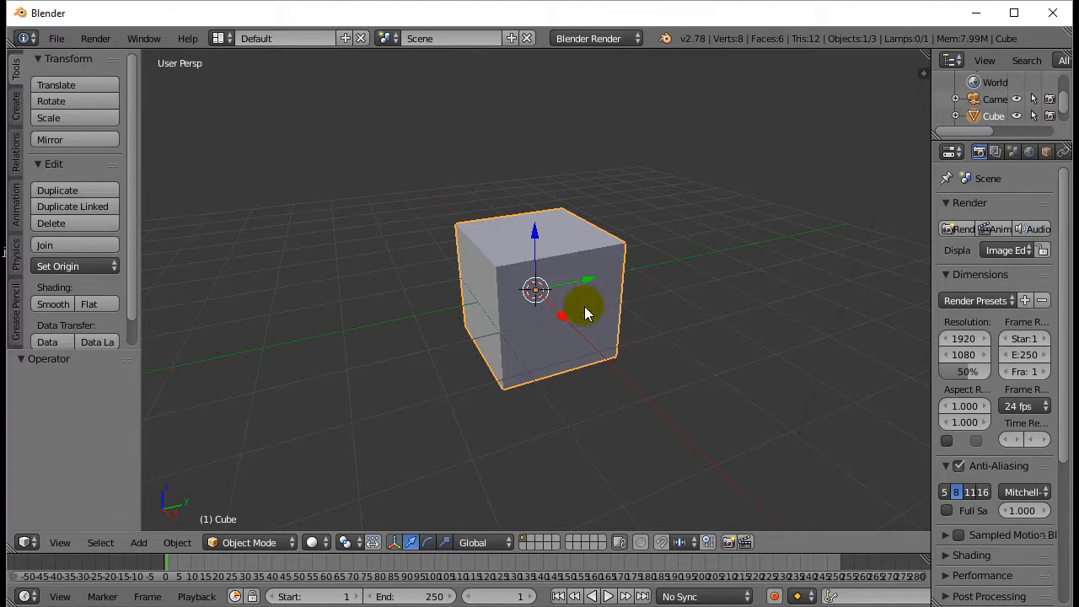
mouse_move(226, 555)
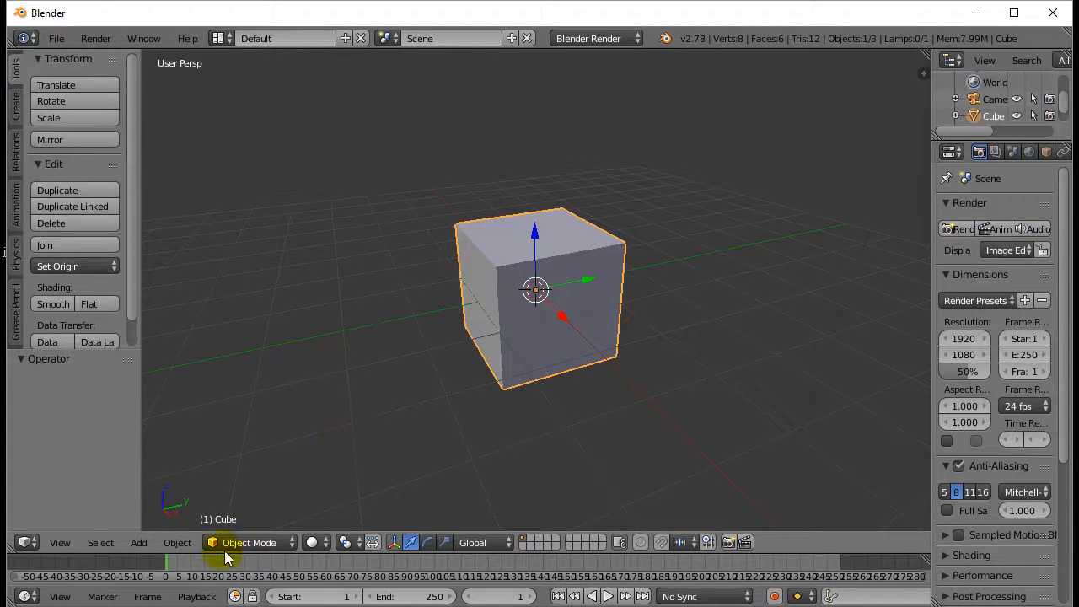
mouse_move(548, 340)
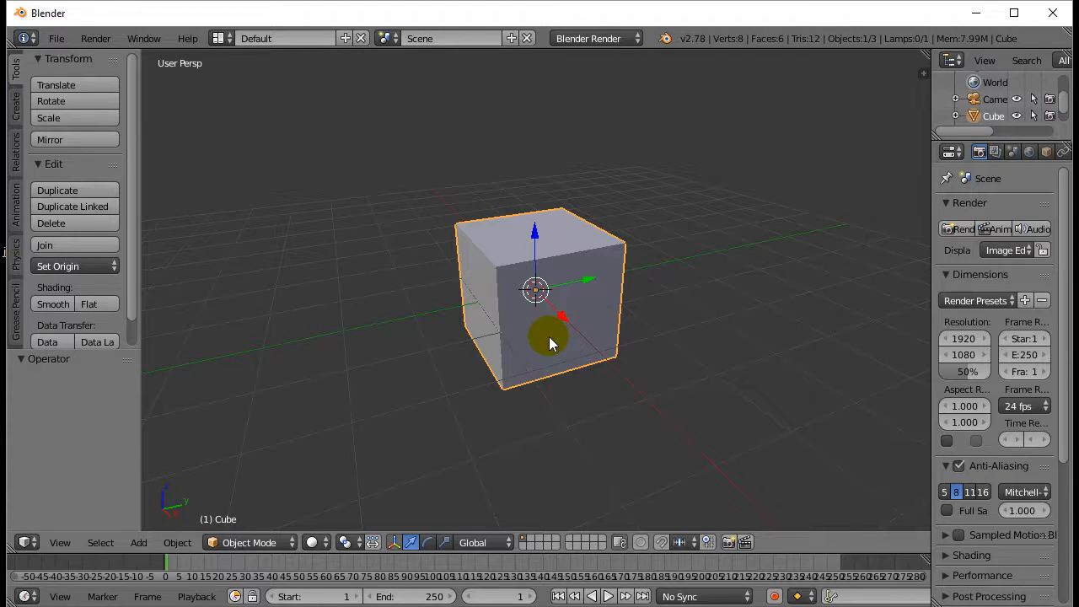
mouse_move(543, 348)
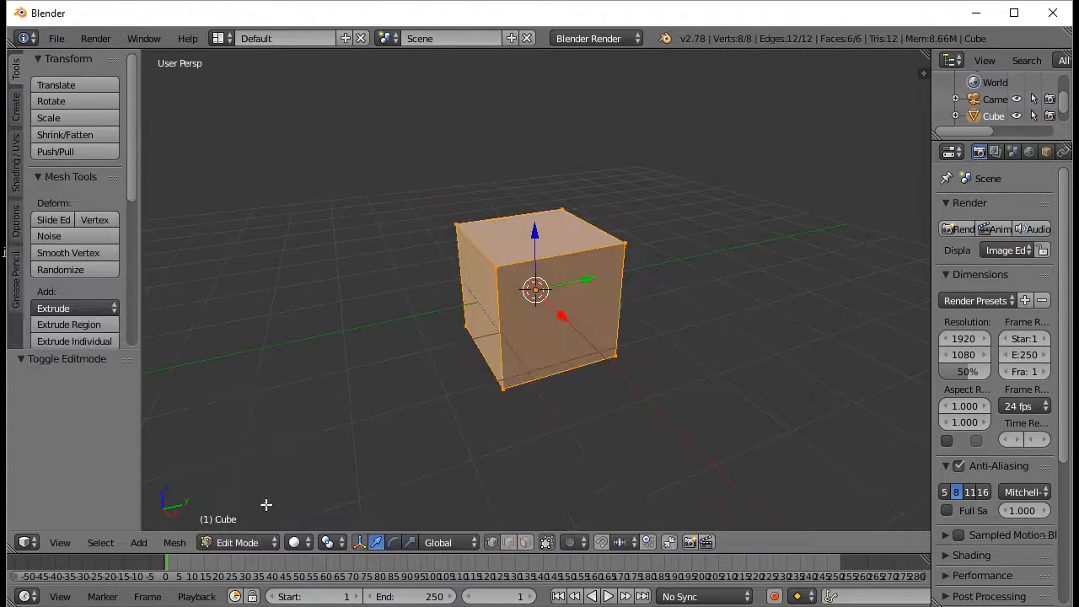
- Return the cube to Object Mode, then re-enter Edit Mode with the whole mesh selected
left_click(236, 543)
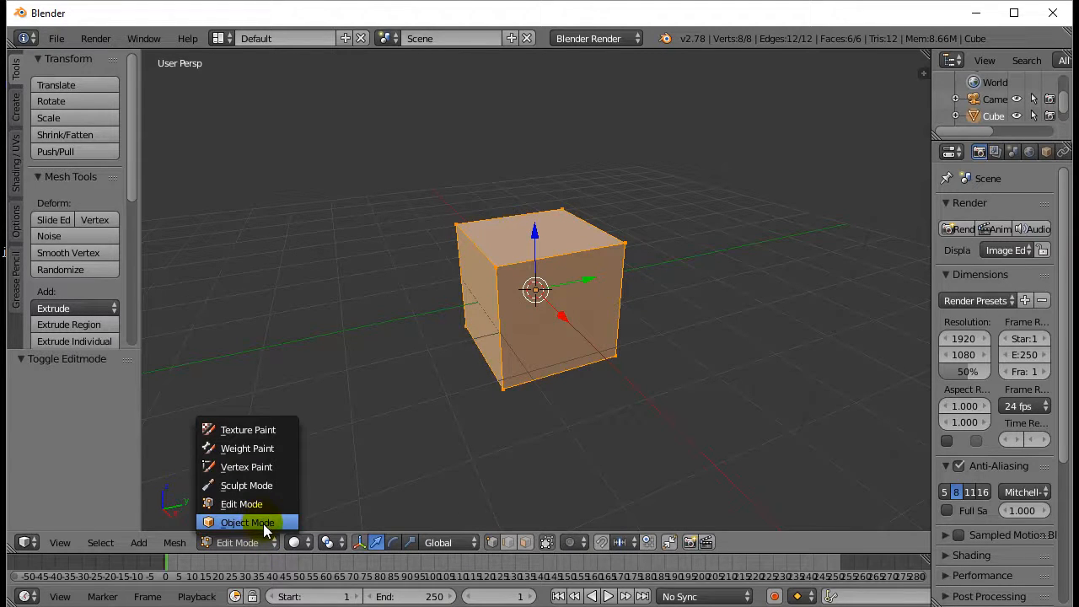
left_click(246, 523)
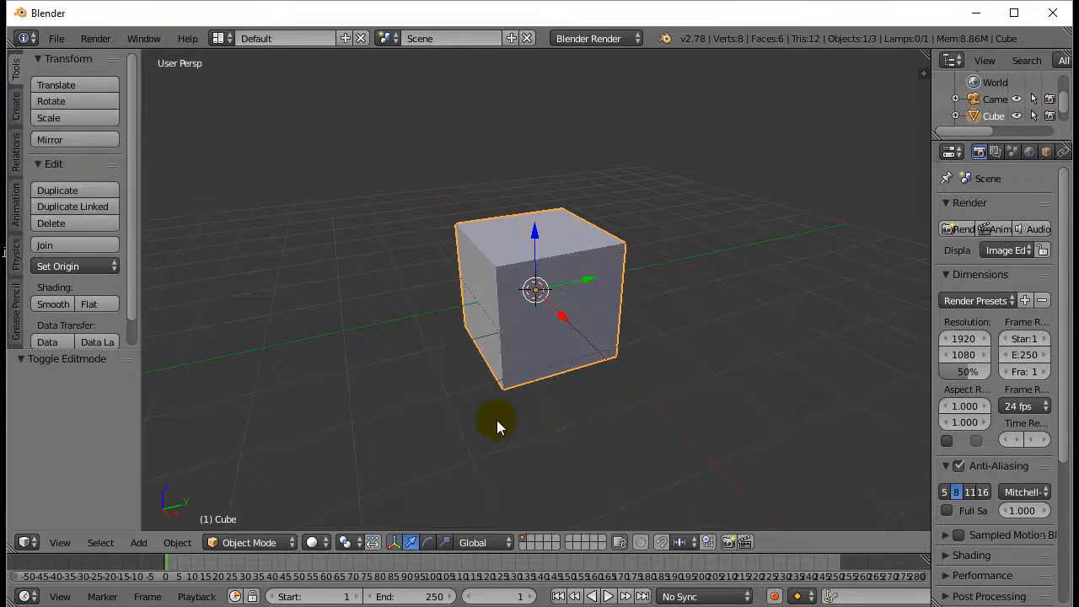
key("Tab")
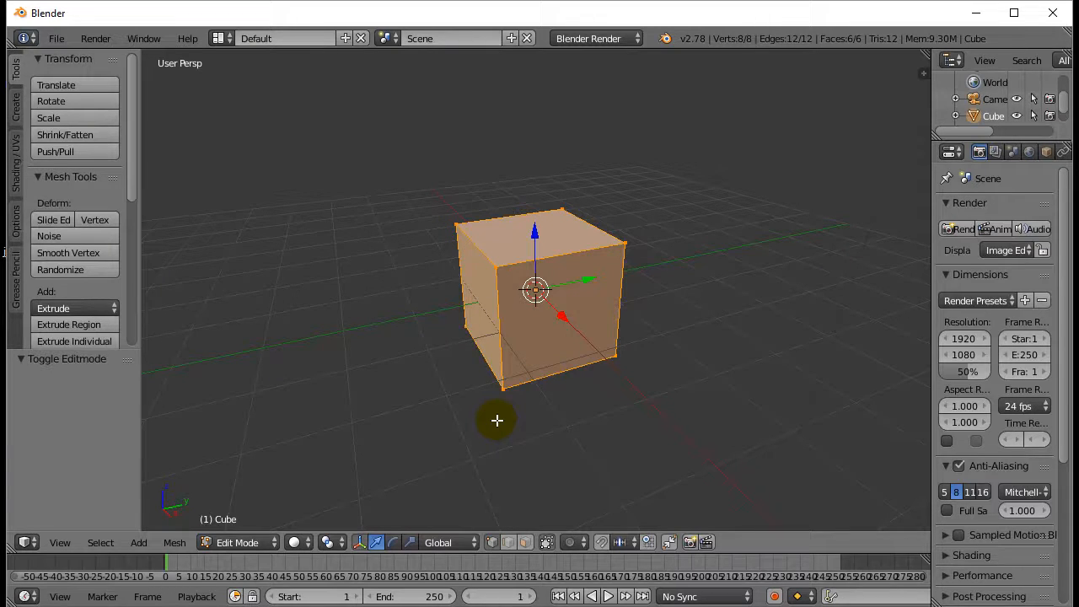
mouse_move(501, 430)
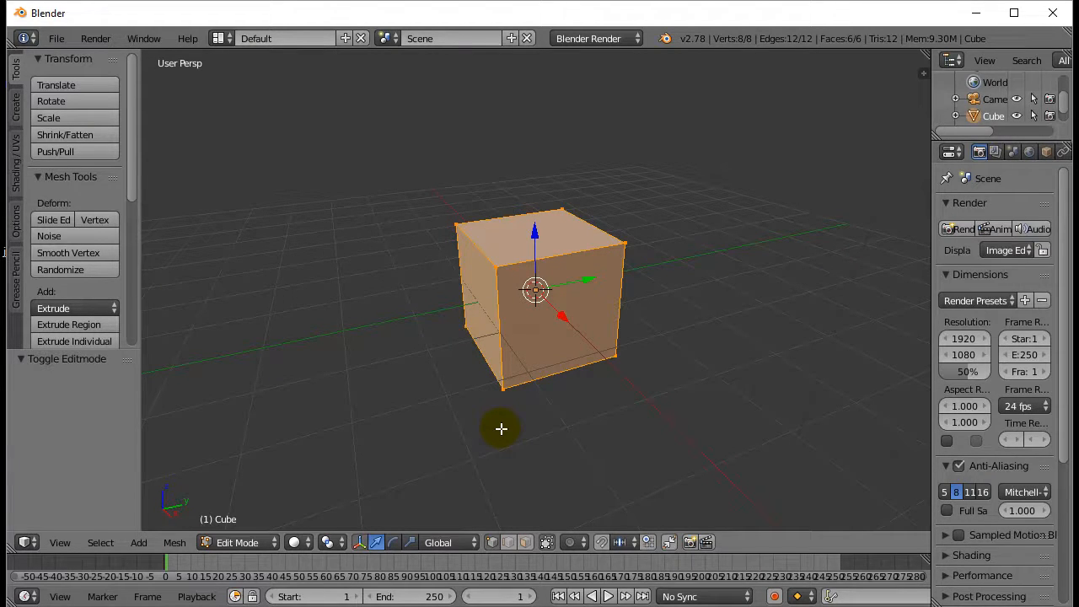
mouse_move(405, 425)
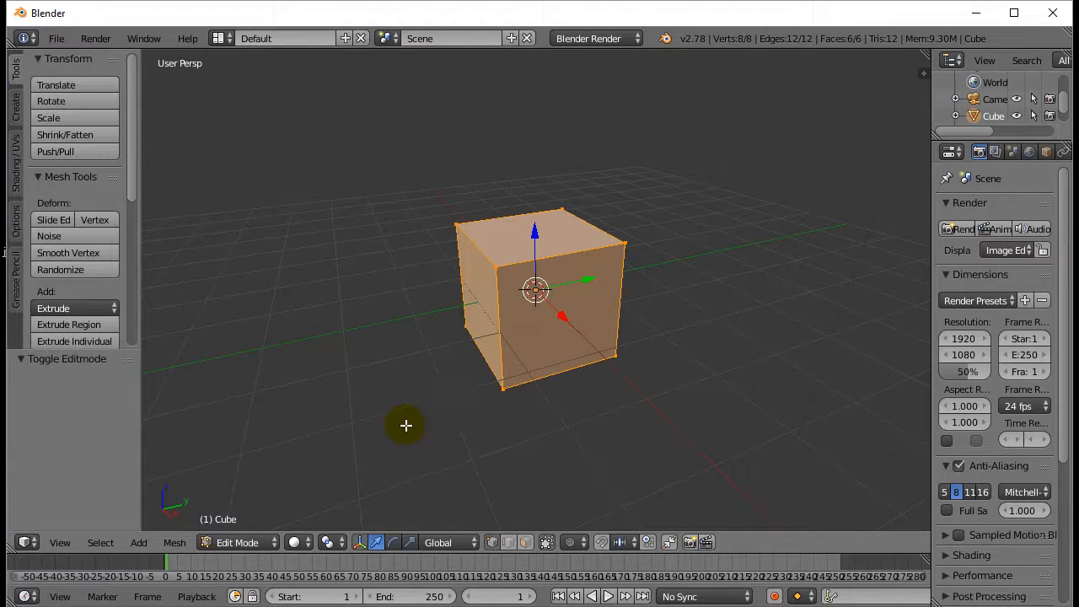
mouse_move(466, 438)
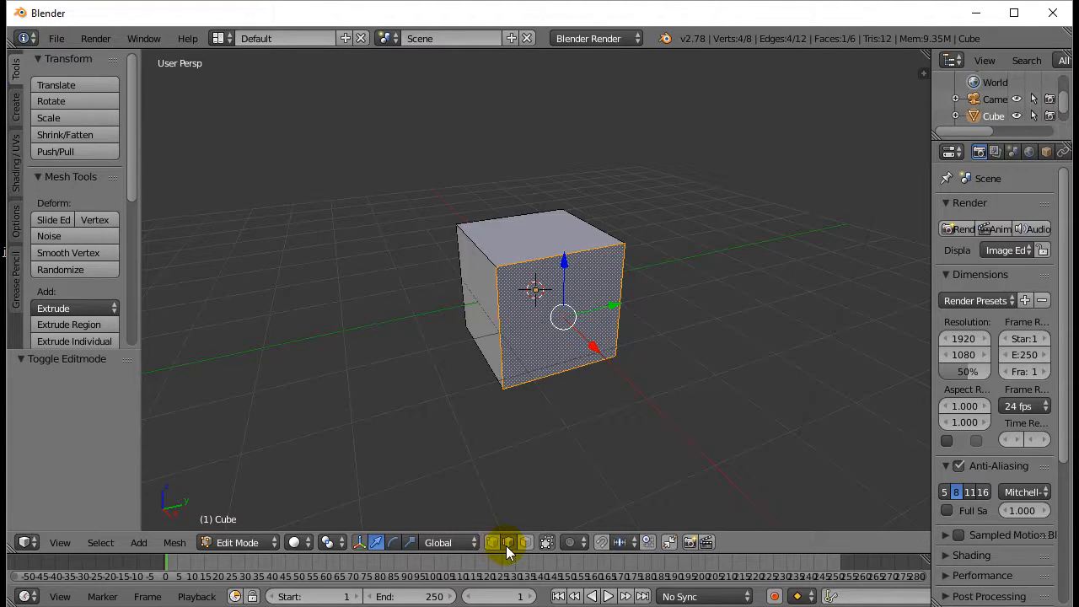
- Allow selecting hidden vertices and move the top edge inward along X to form a wedge
left_click(506, 542)
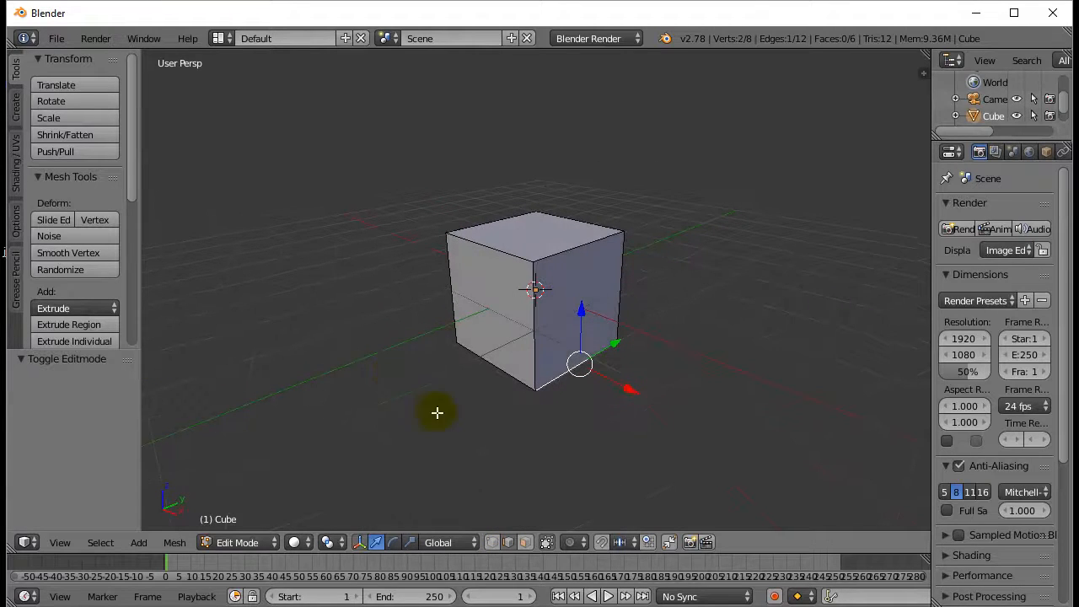
left_click_drag(436, 413, 691, 413)
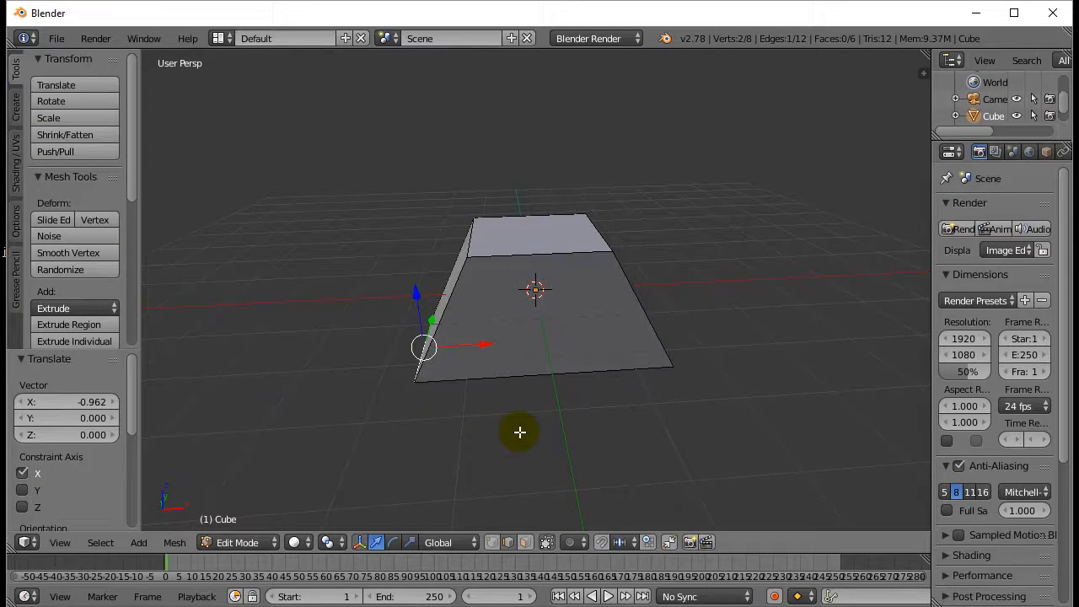
- Toggle Quad View to show the wedge from top, front, right and perspective
left_click(60, 543)
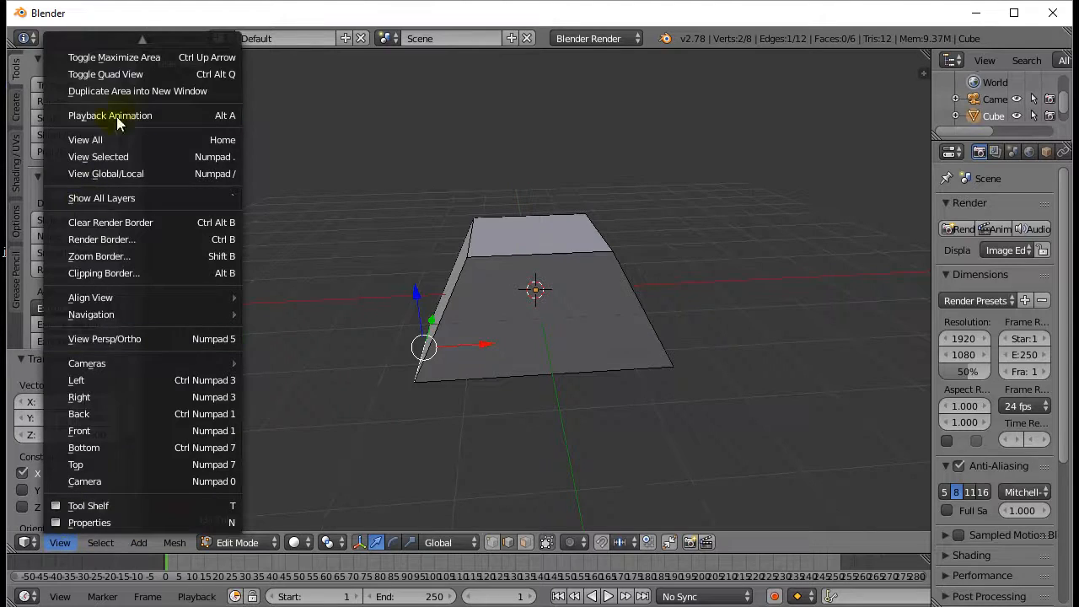
left_click(104, 74)
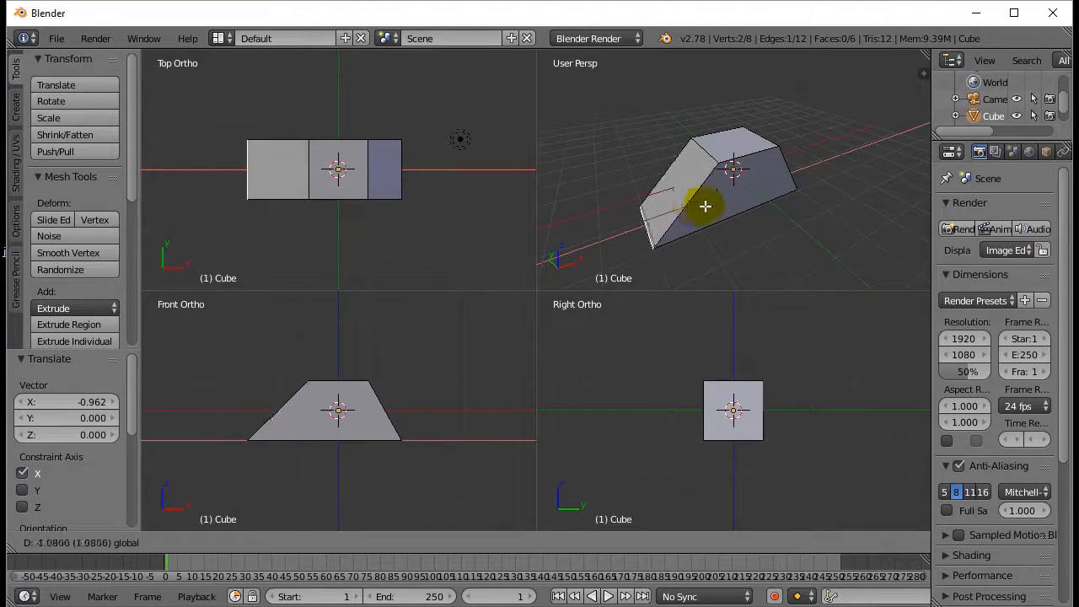
mouse_move(745, 200)
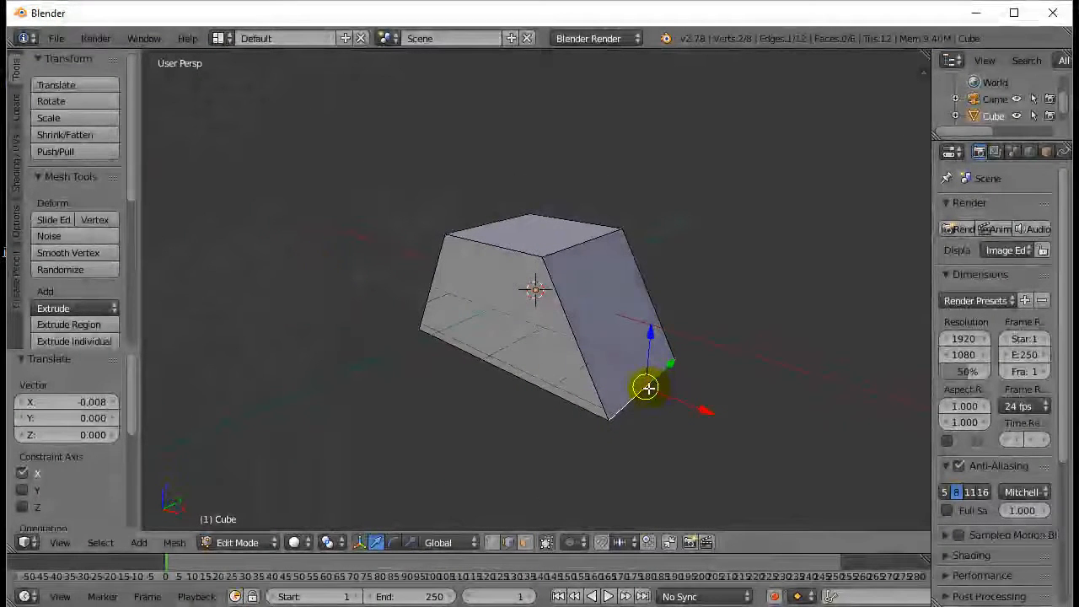
mouse_move(324, 391)
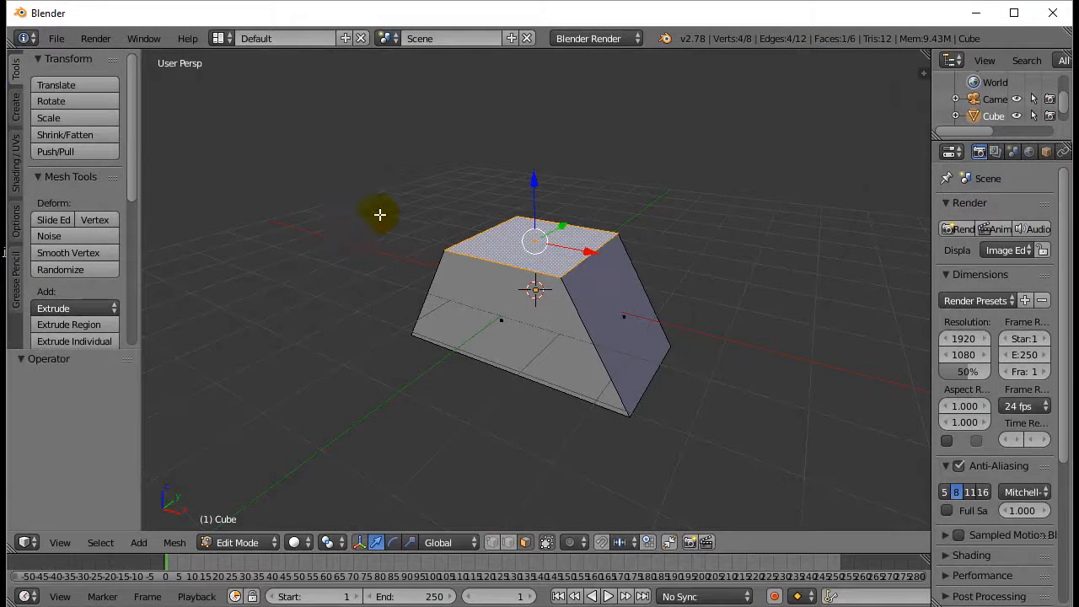
mouse_move(384, 213)
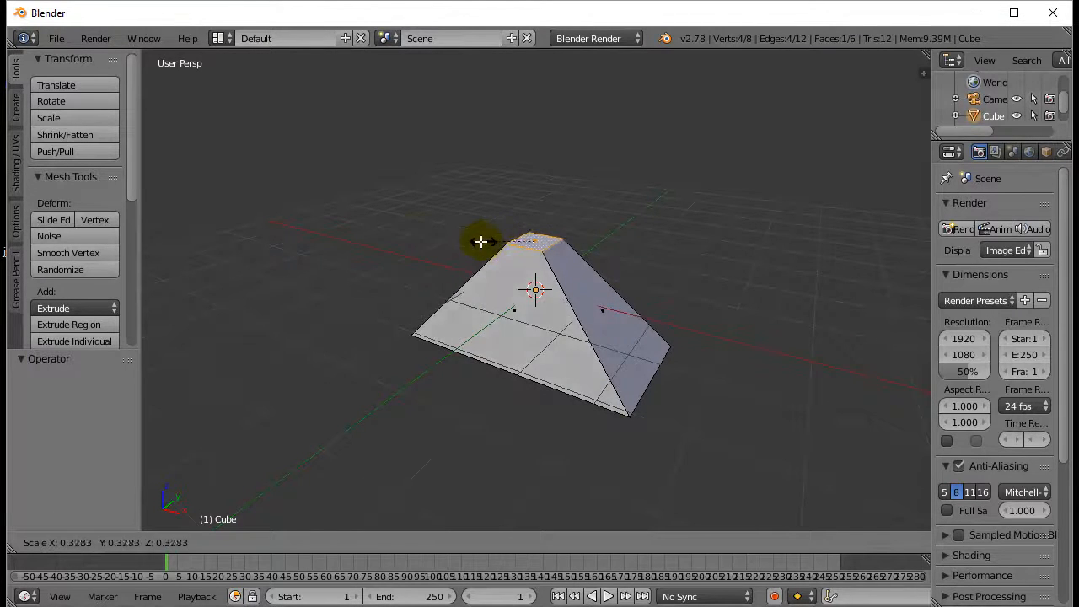
- Scale the top face down toward its centre, then restrict further scaling to Y
left_click_drag(481, 243, 148, 212)
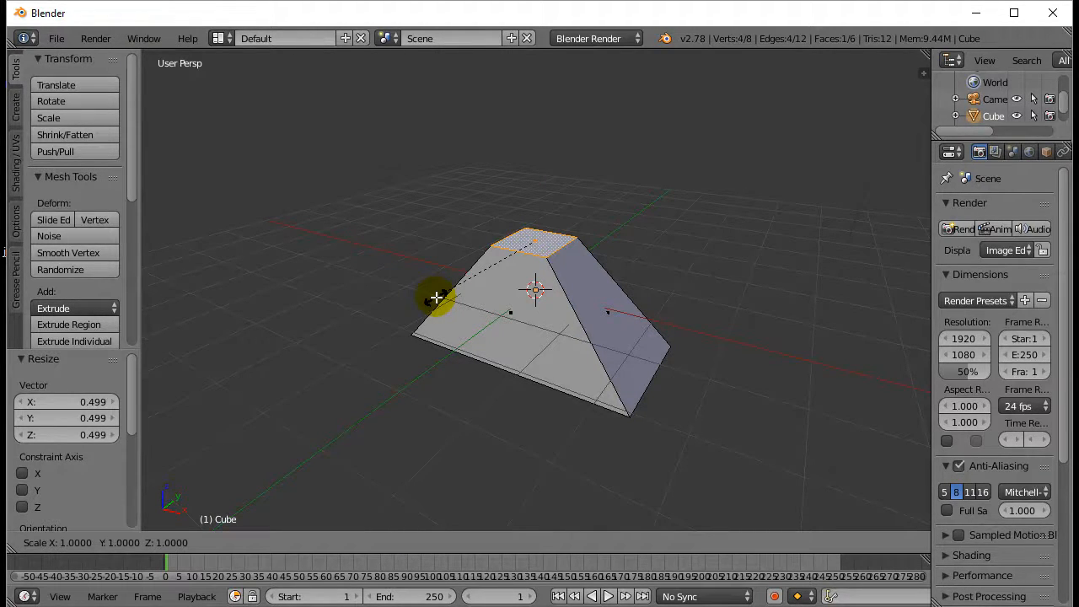
key("y")
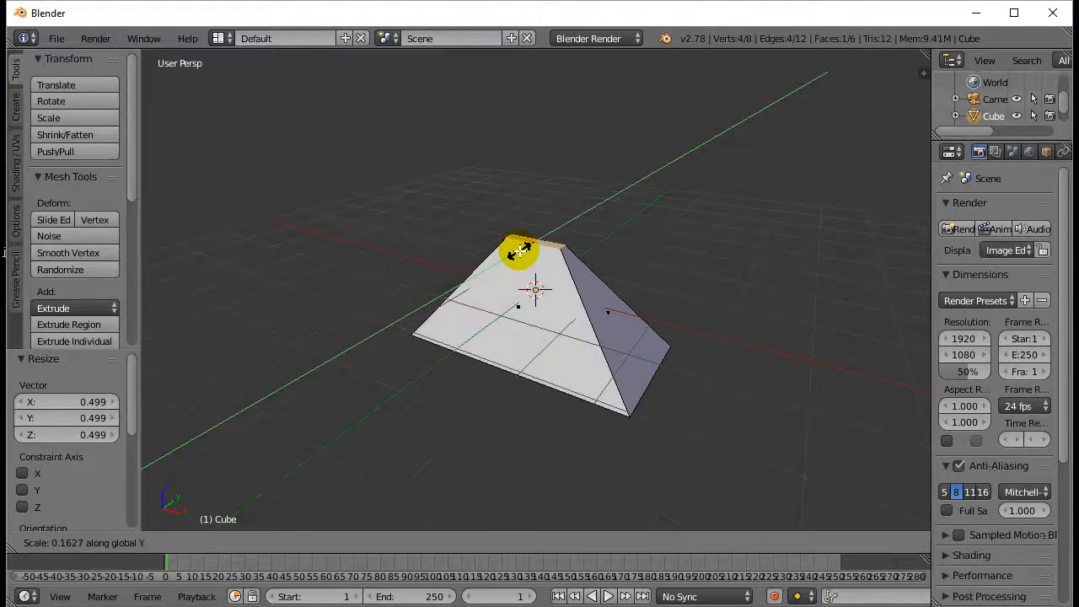
mouse_move(395, 337)
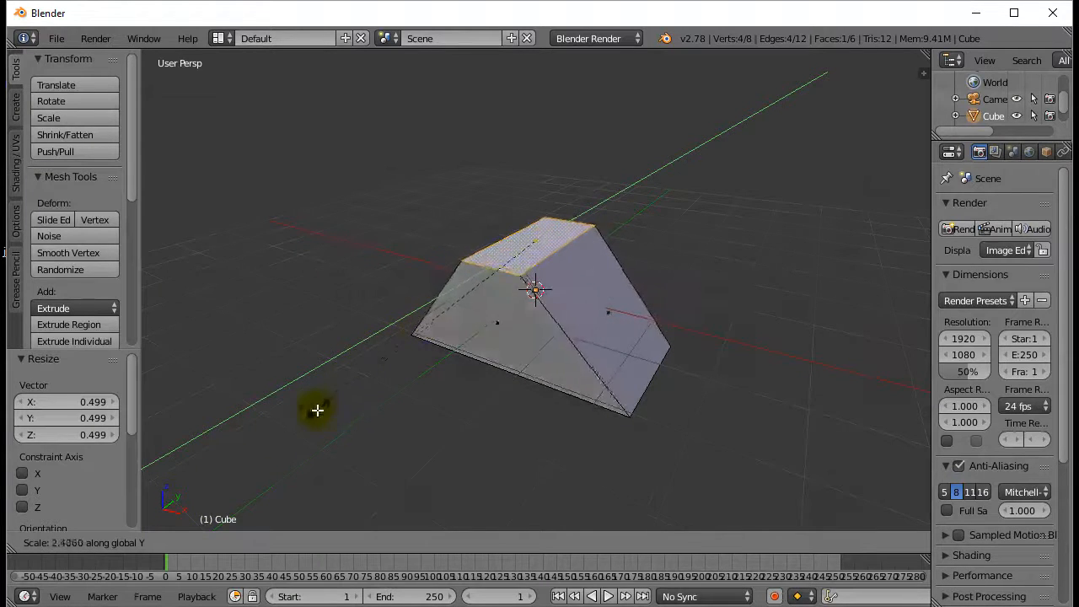
mouse_move(478, 272)
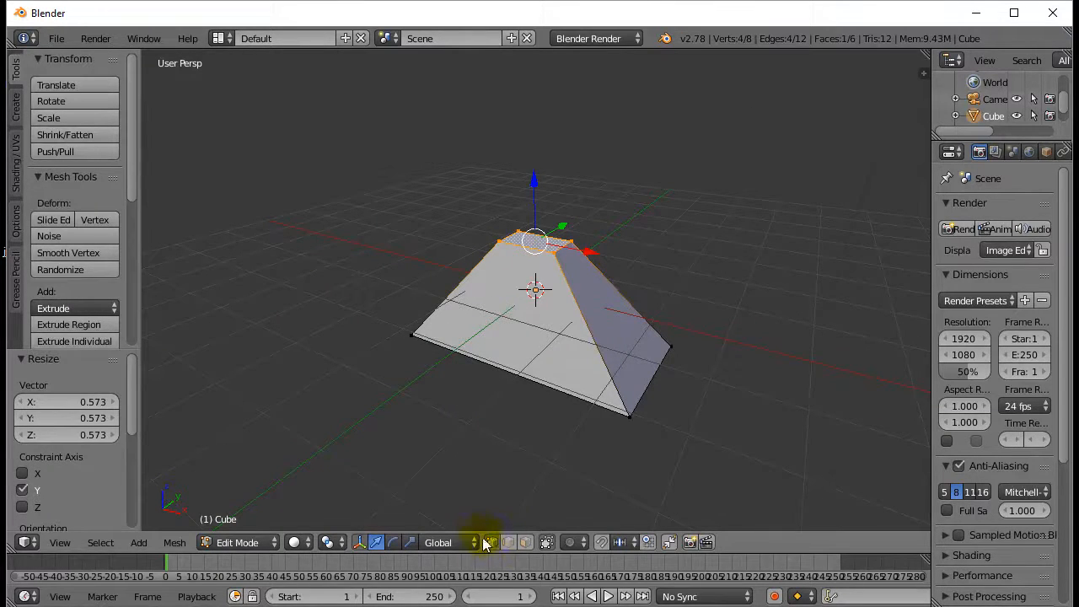
- Select a bottom corner vertex and move it outward along Y to skew the base
left_click(627, 418)
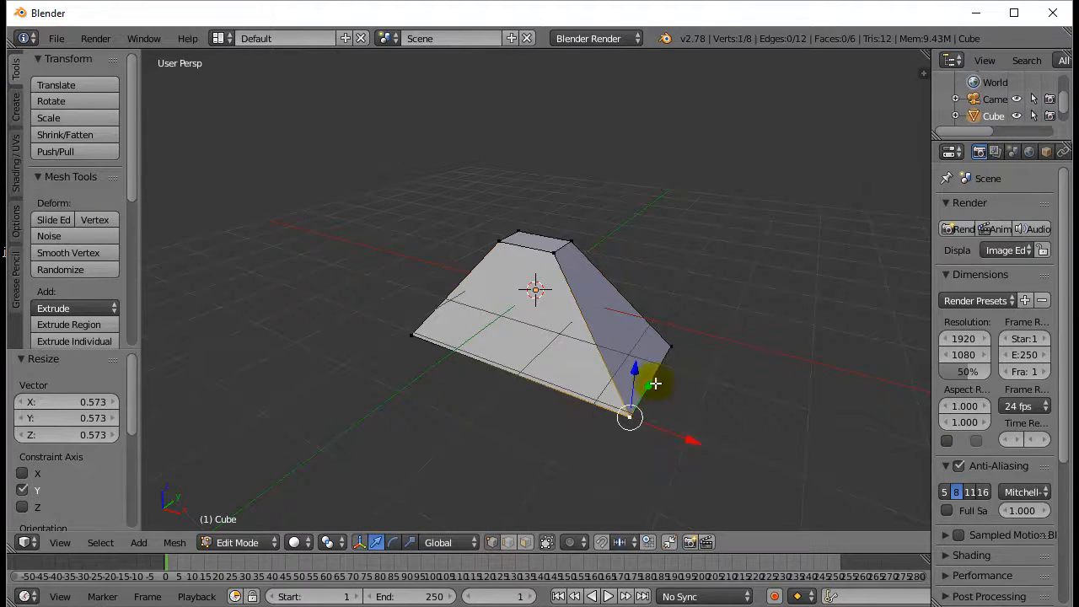
left_click_drag(631, 418, 671, 345)
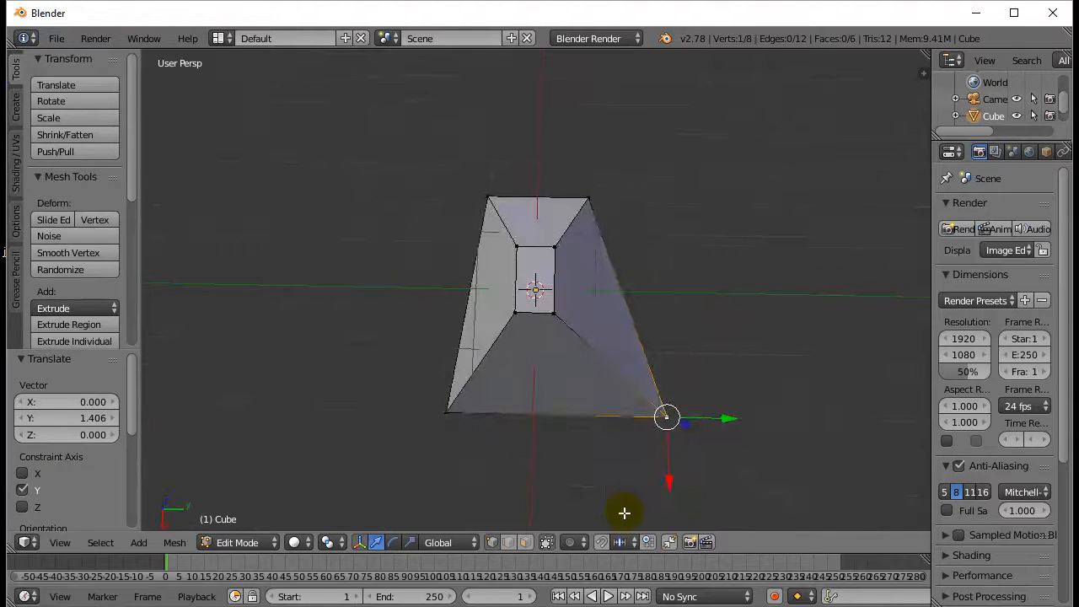
left_click_drag(666, 418, 588, 198)
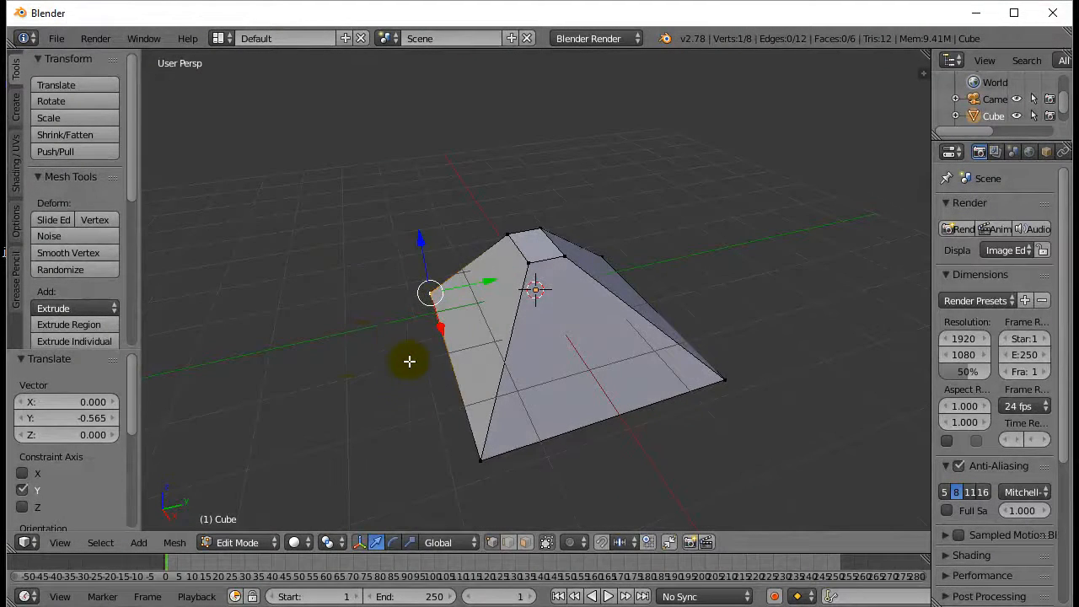
- Leave Edit Mode, remove the pyramid and add a cylinder from Add > Mesh
key("Tab")
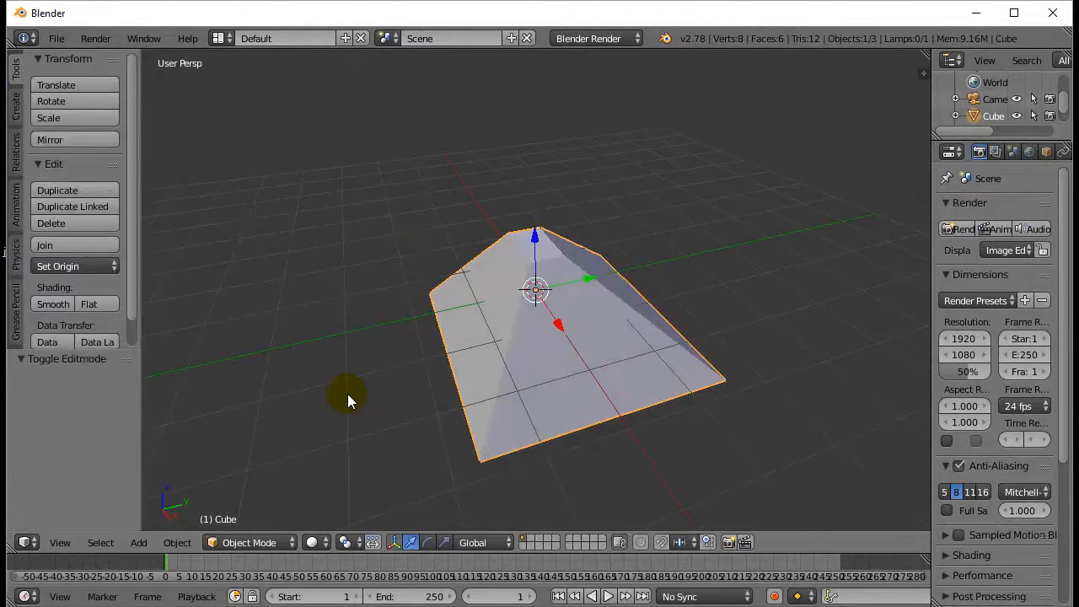
mouse_move(536, 344)
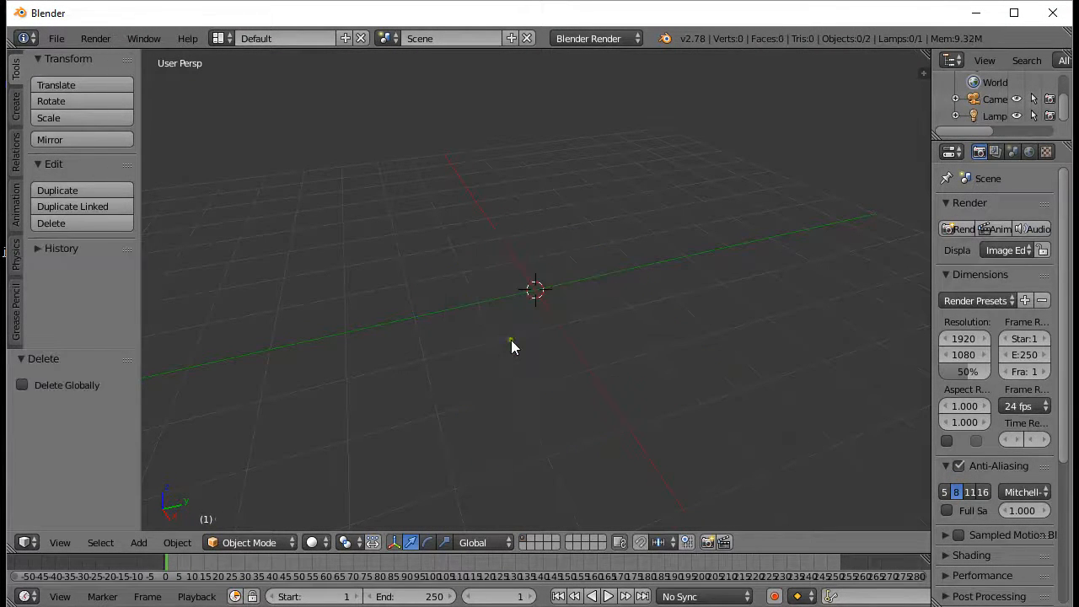
left_click(138, 543)
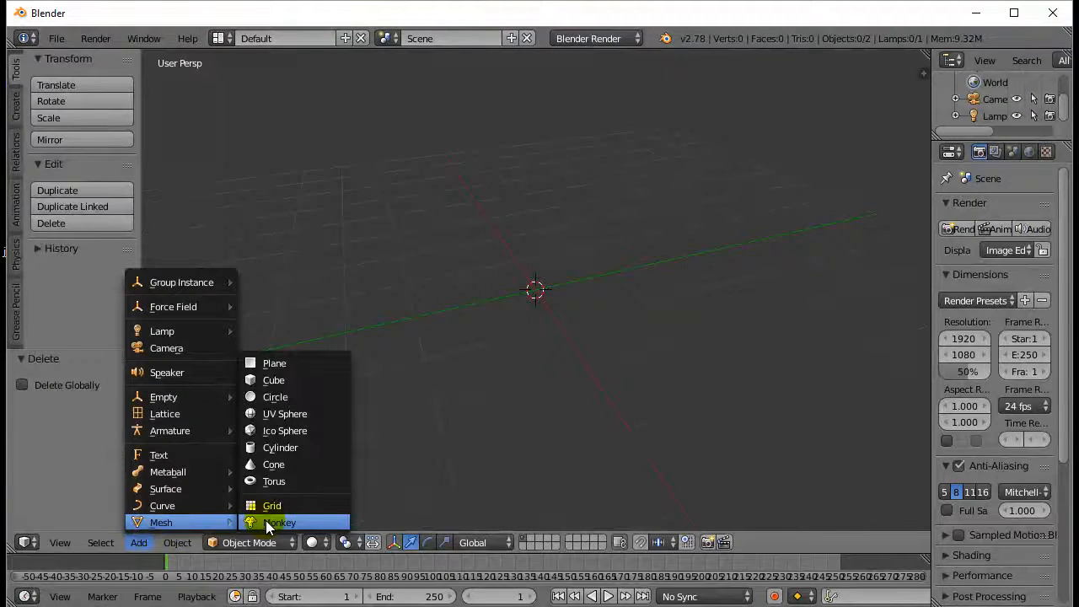
left_click(279, 446)
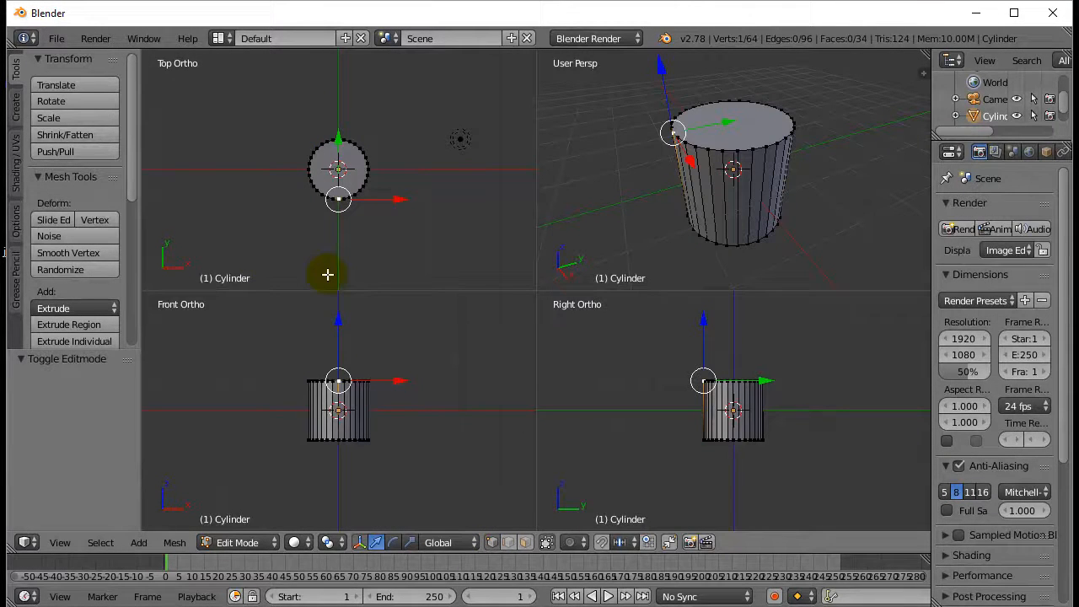
mouse_move(617, 202)
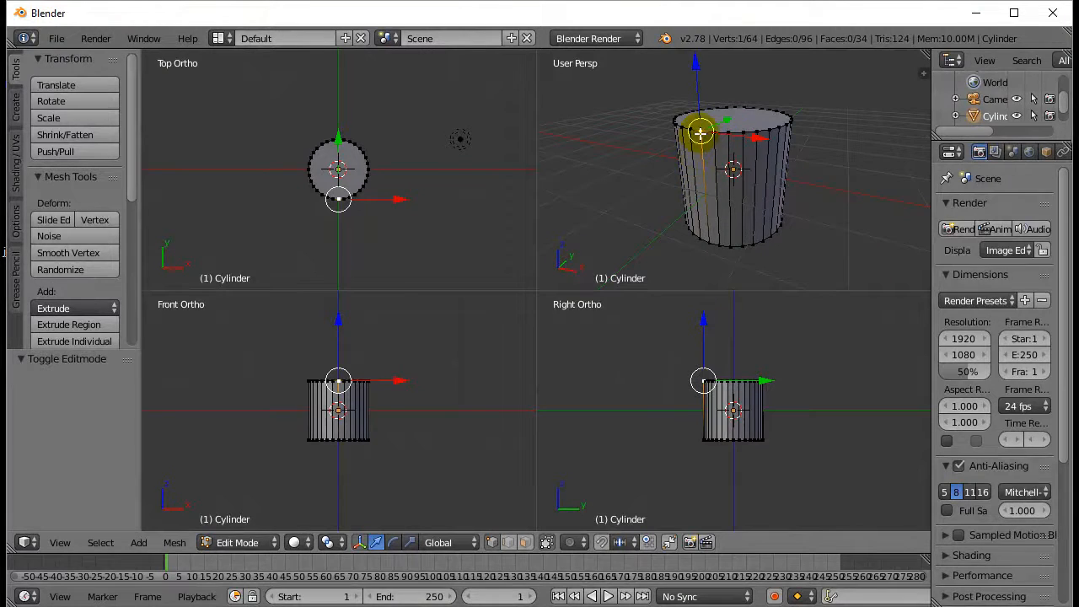
- Grab one rim vertex of the cylinder and pull it outward from the body
left_click_drag(699, 132, 712, 245)
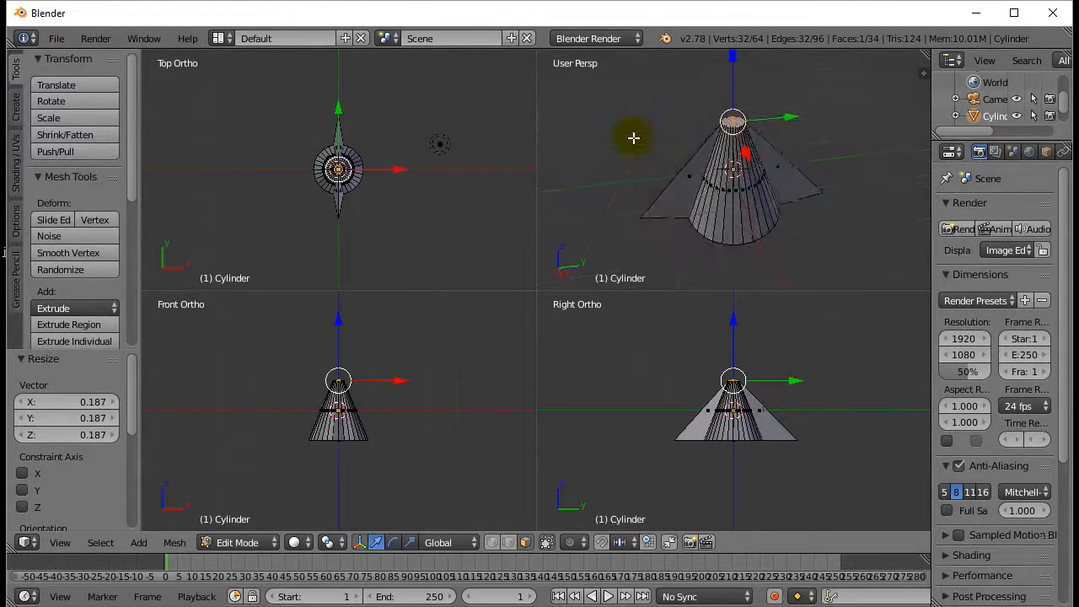
mouse_move(611, 149)
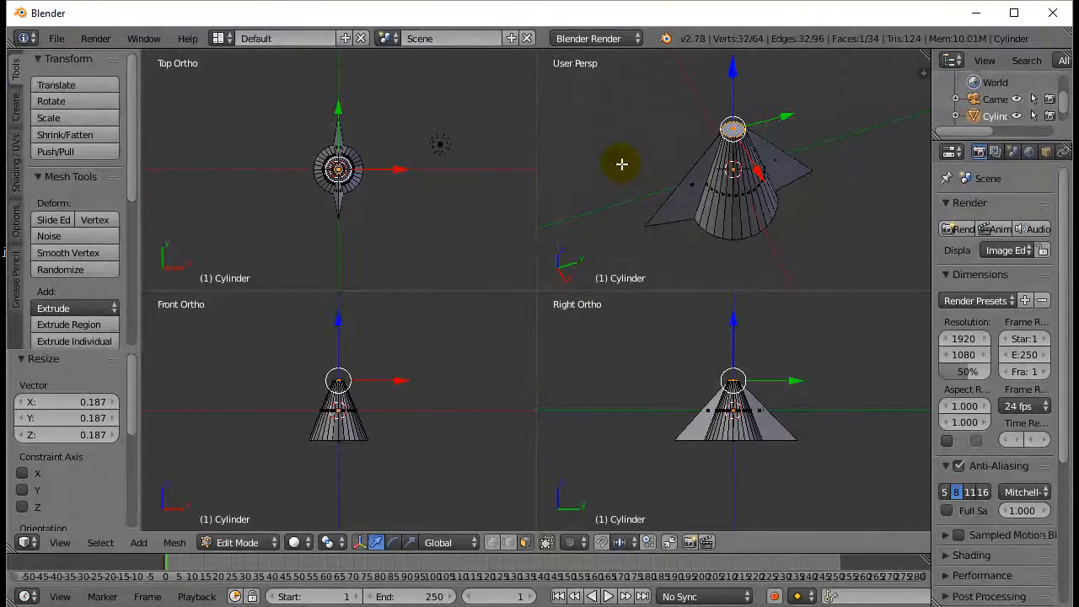
mouse_move(629, 447)
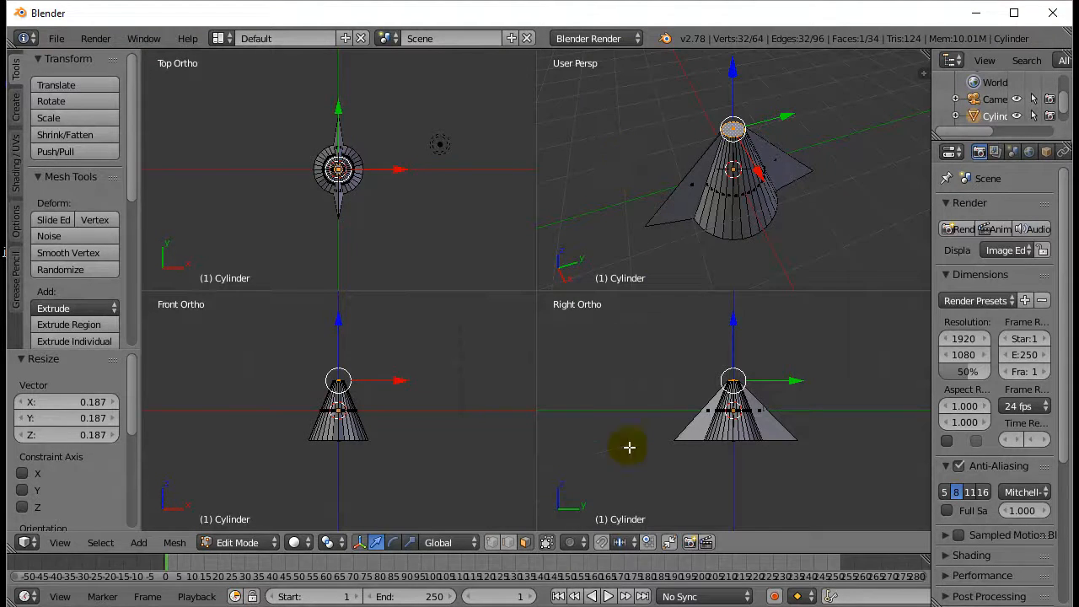